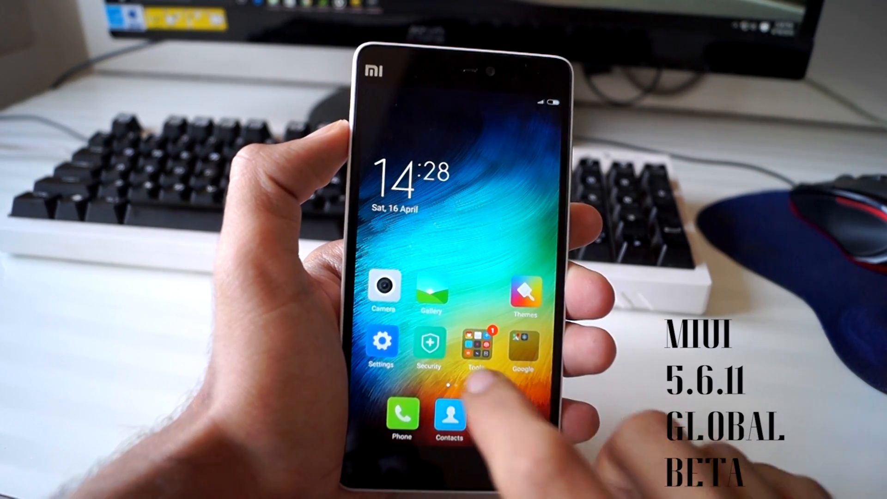
View the MIUI About phone page in Settings, then power the phone off
{"action": "left_click", "coordinate": [382, 342]}
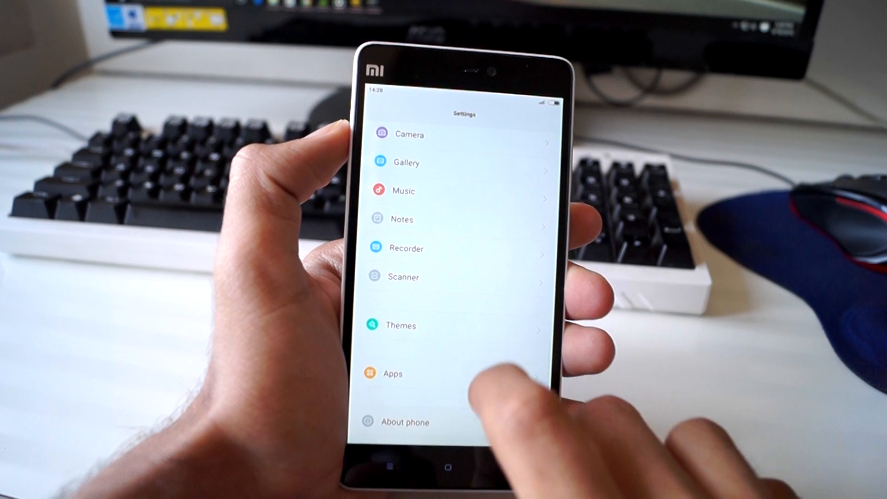
{"action": "left_click", "coordinate": [405, 422]}
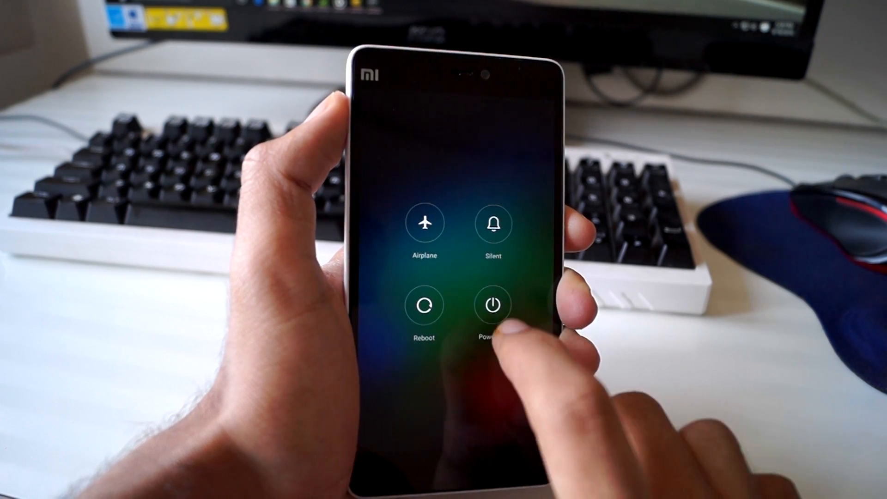
{"action": "left_click", "coordinate": [493, 304]}
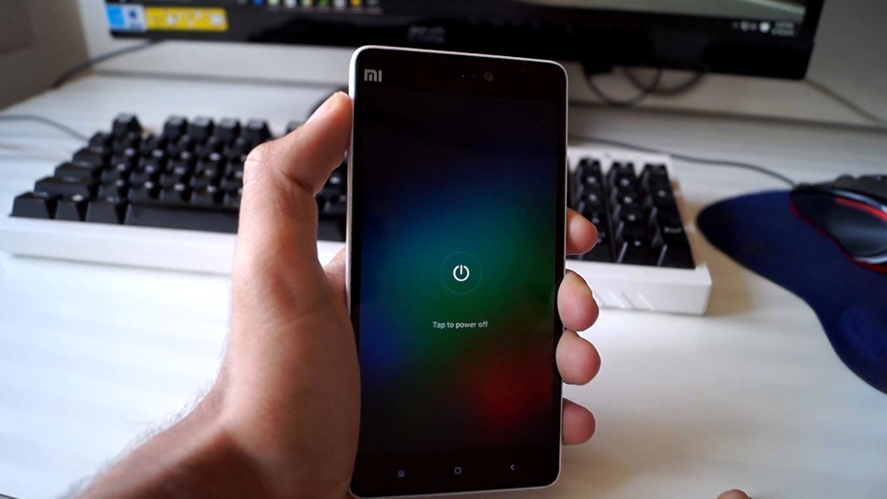
{"action": "left_click", "coordinate": [461, 273]}
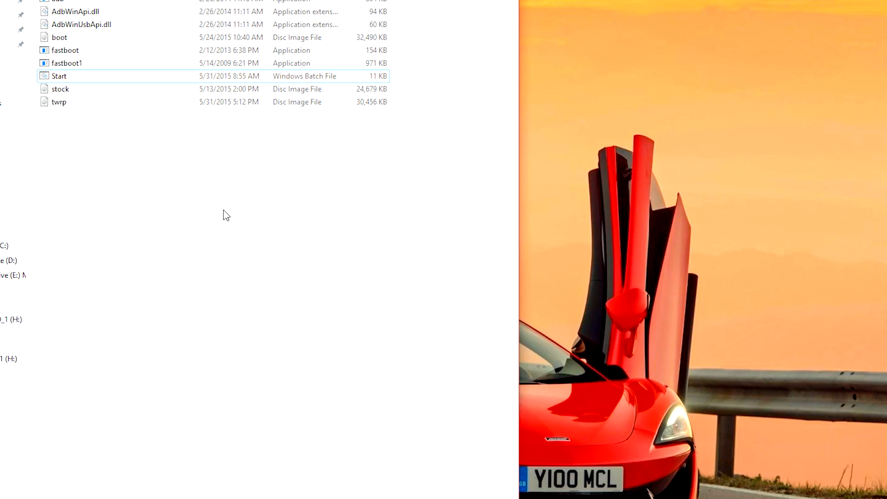
{"action": "right_click", "coordinate": [226, 214]}
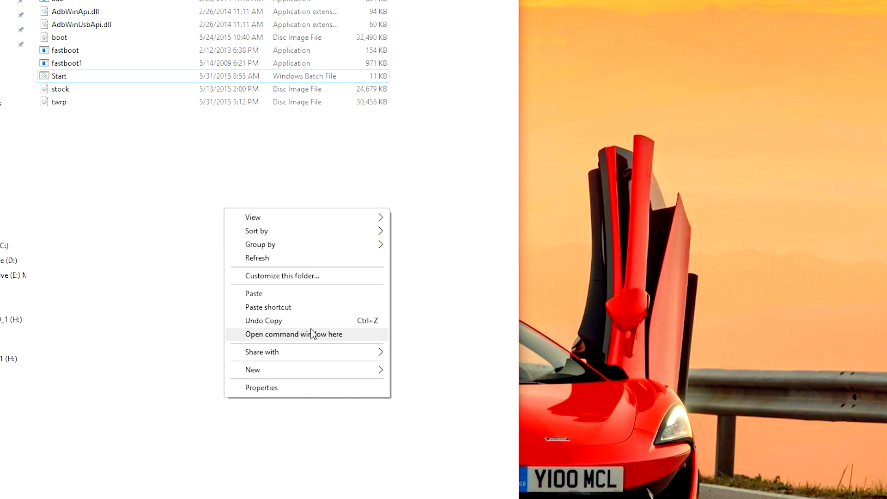
{"action": "left_click", "coordinate": [294, 334]}
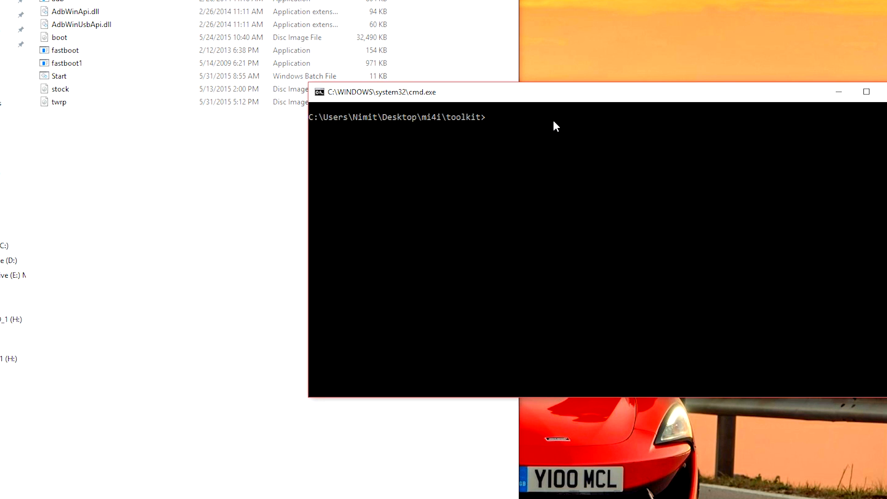
{"action": "type", "text": "fas"}
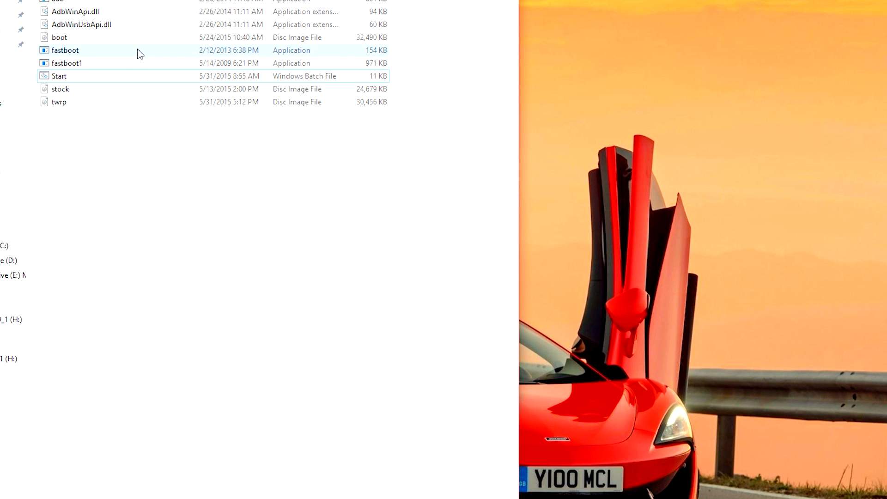
{"action": "left_click", "coordinate": [58, 75]}
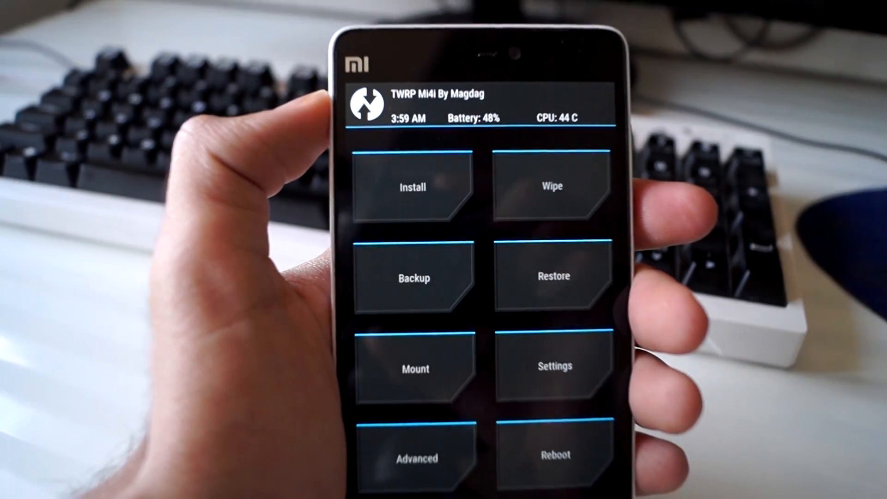
Advanced-wipe the Dalvik Cache, System and Cache partitions in TWRP
{"action": "left_click", "coordinate": [551, 186]}
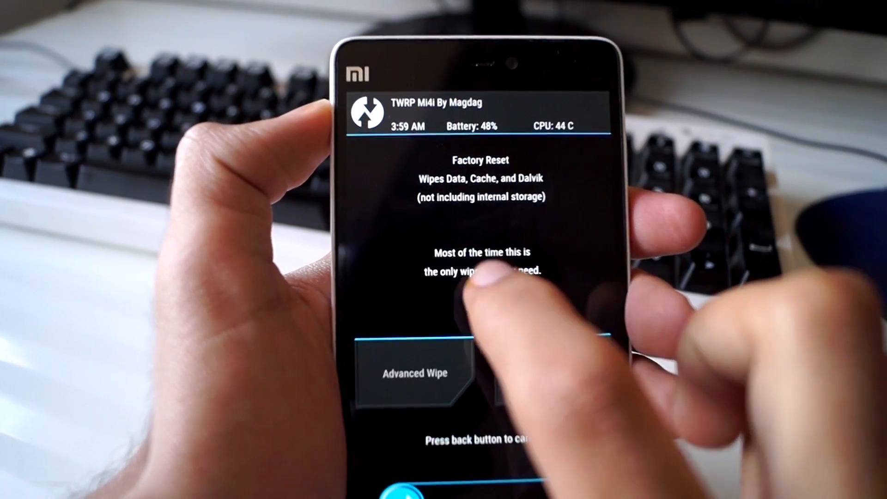
{"action": "left_click", "coordinate": [414, 372]}
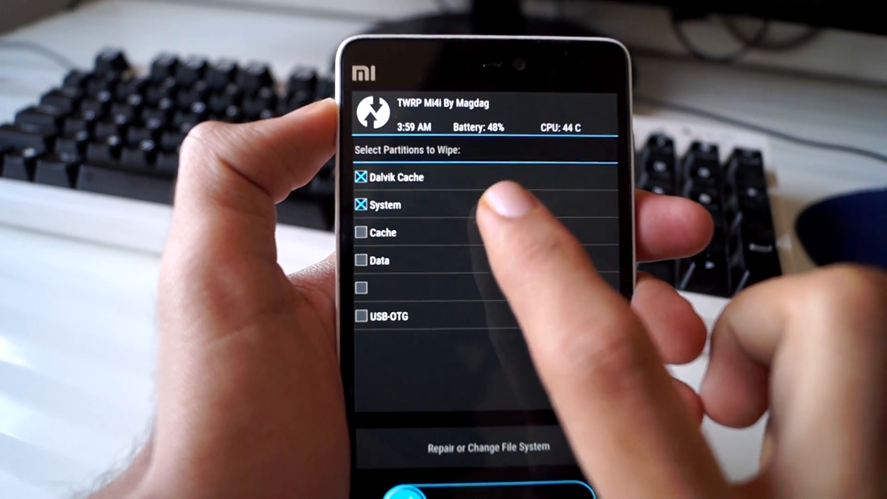
{"action": "left_click", "coordinate": [362, 231]}
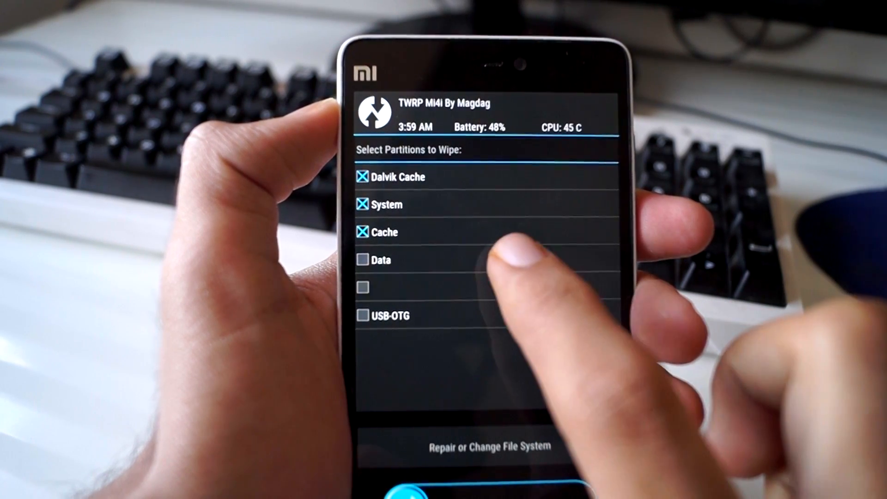
{"action": "left_click", "coordinate": [362, 259]}
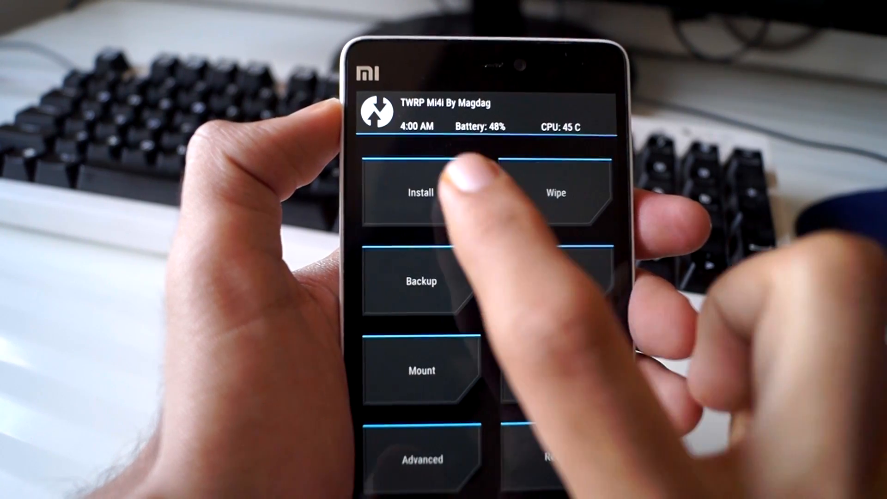
Flash the cm-13.0 zip from /sdcard, wipe cache and Dalvik, and reboot system
{"action": "left_click", "coordinate": [421, 192]}
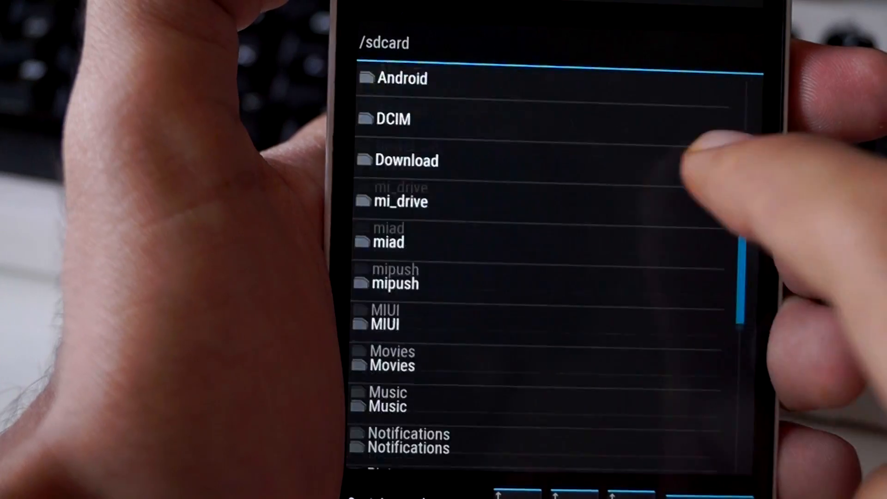
{"action": "scroll", "scroll_direction": "down", "scroll_amount": 3}
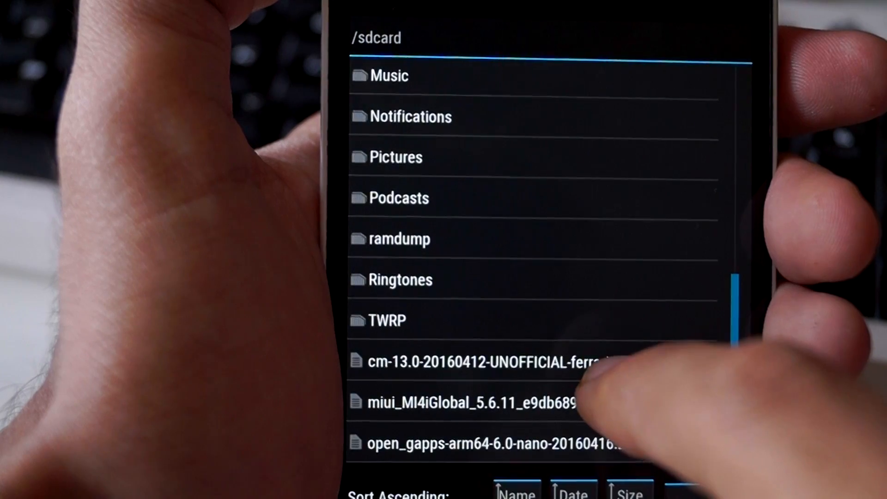
{"action": "left_click", "coordinate": [492, 360]}
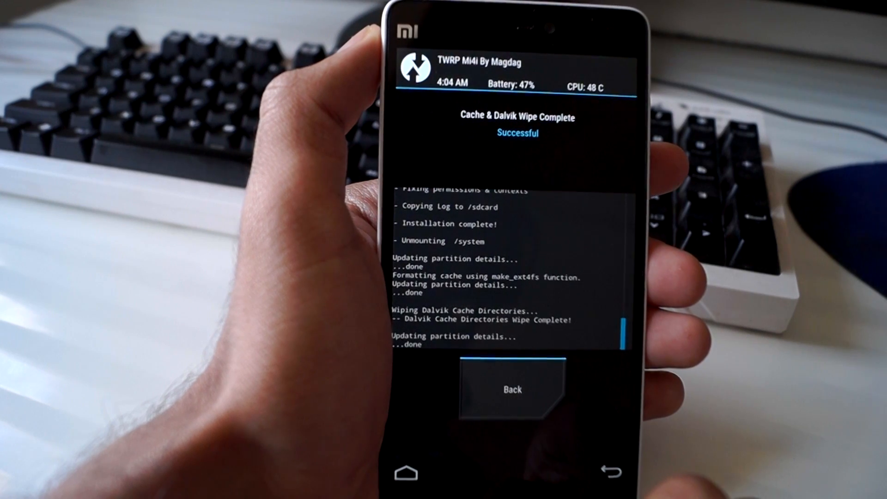
{"action": "left_click", "coordinate": [511, 388]}
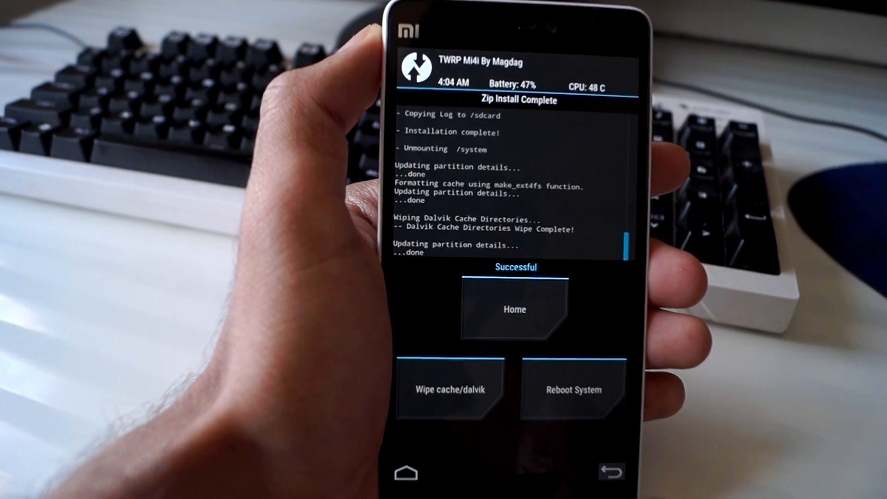
{"action": "left_click", "coordinate": [513, 309]}
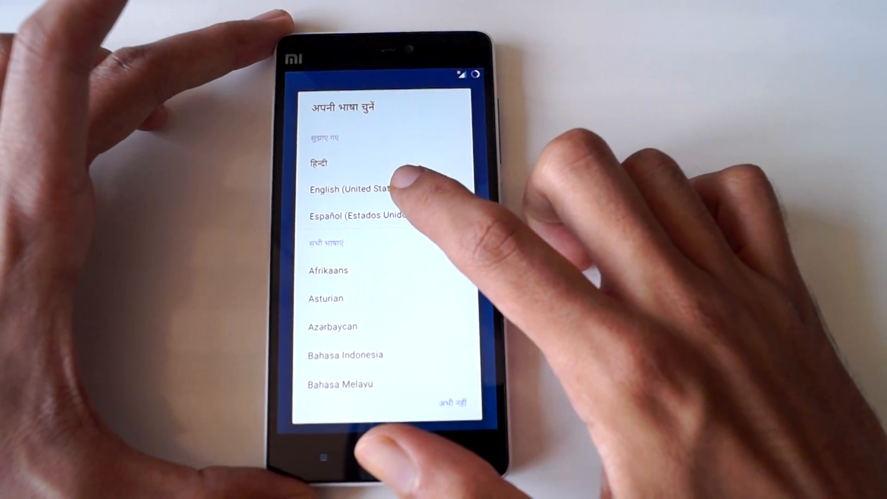
Choose English in setup and confirm Android 6.0.1 with CyanogenMod 13.0 in About phone
{"action": "left_click", "coordinate": [355, 188]}
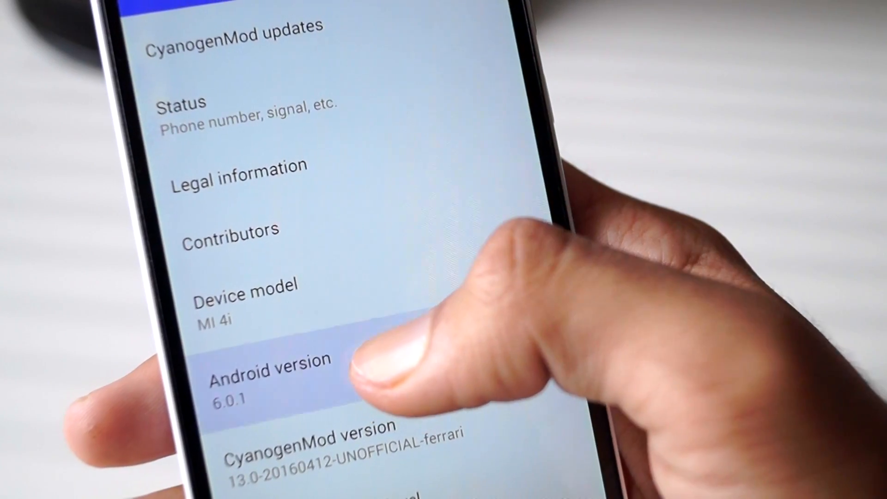
{"action": "left_click", "coordinate": [270, 368]}
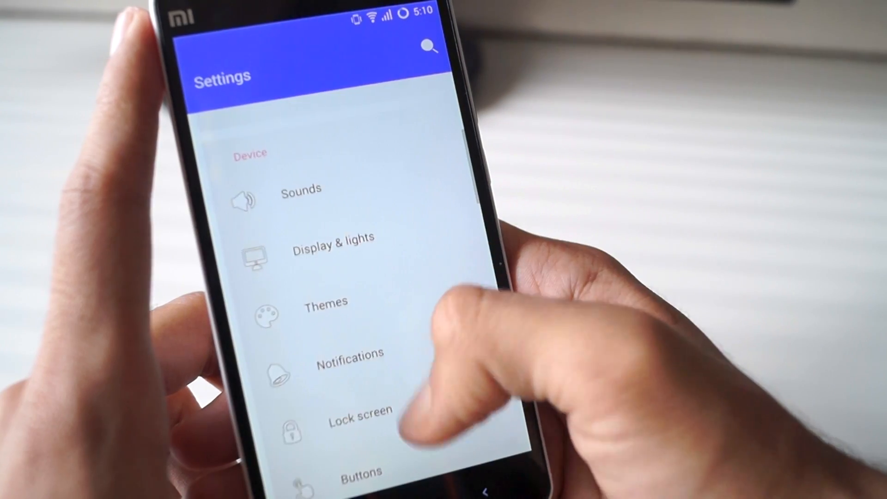
{"action": "scroll", "scroll_direction": "down", "scroll_amount": 3}
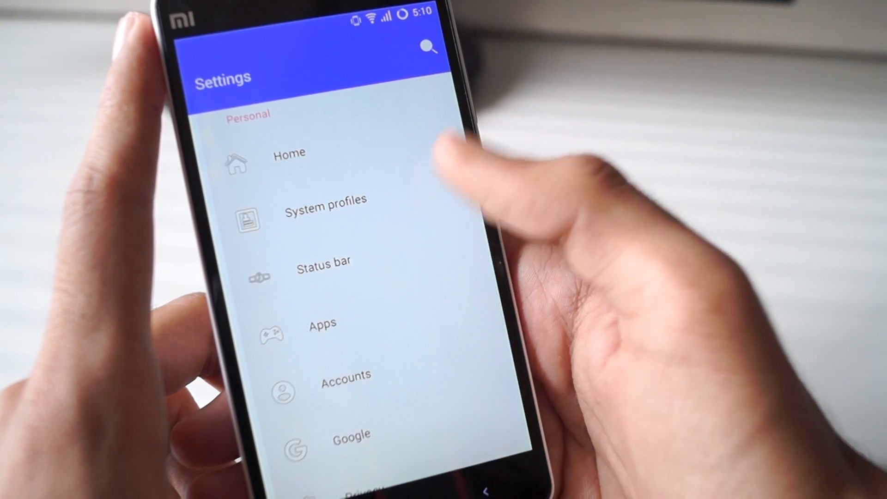
{"action": "left_click", "coordinate": [324, 267]}
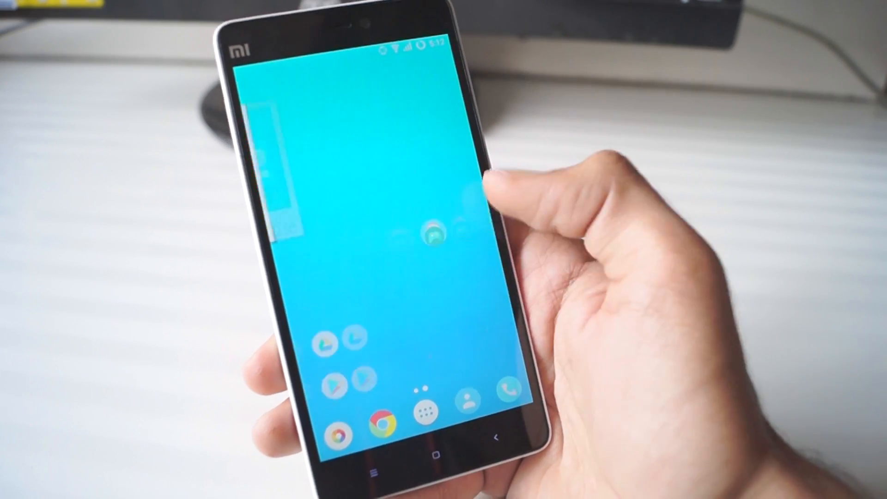
Scroll through the Twitter feed
{"action": "scroll", "scroll_direction": "left", "scroll_amount": 3}
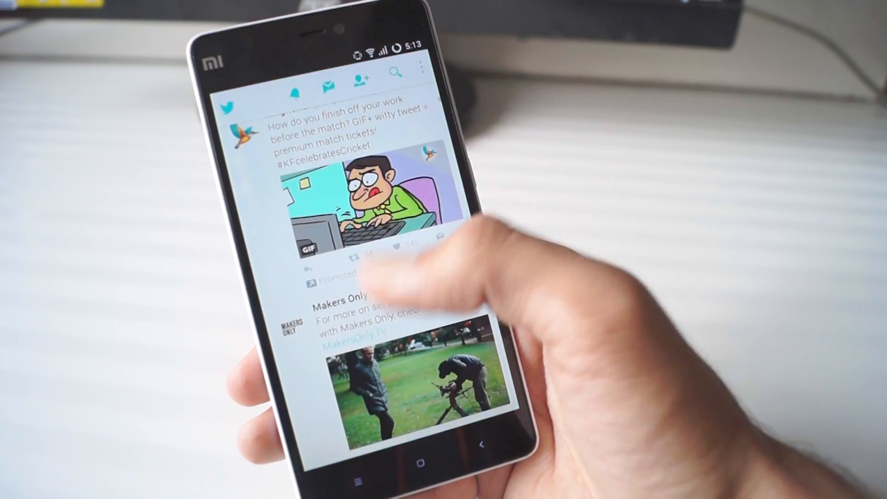
{"action": "scroll", "scroll_direction": "down", "scroll_amount": 3}
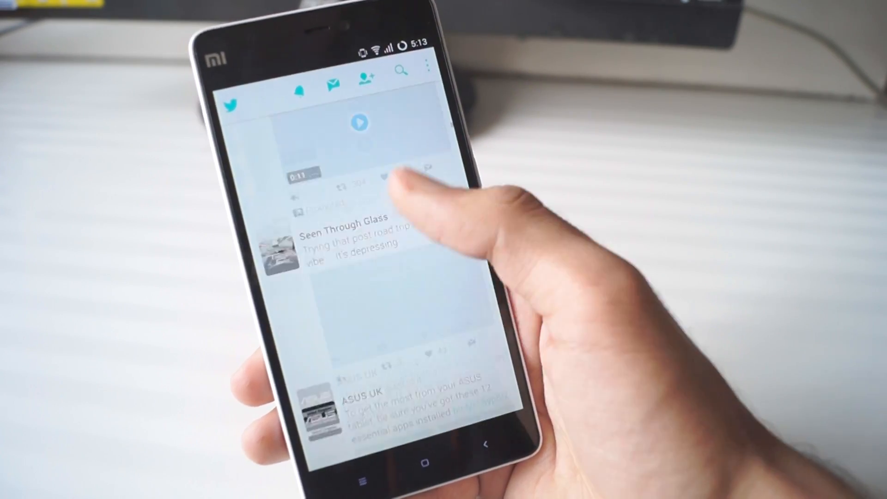
{"action": "scroll", "scroll_direction": "down", "scroll_amount": 3}
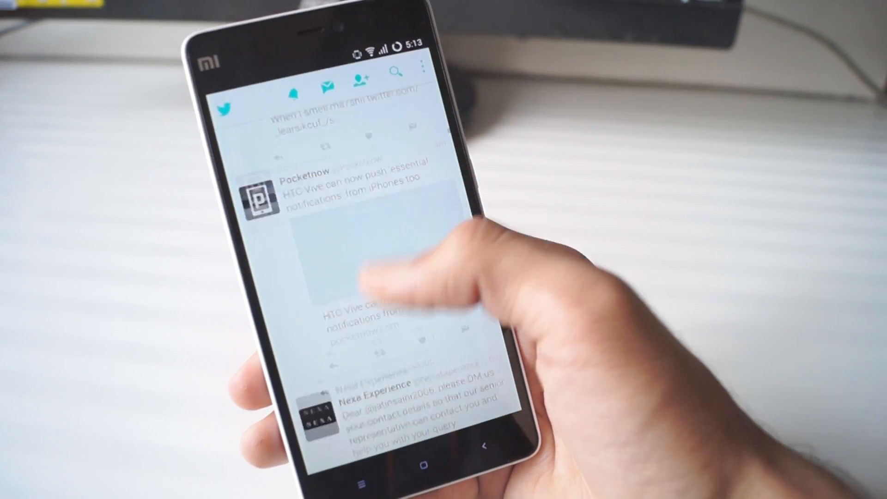
{"action": "scroll", "scroll_direction": "down", "scroll_amount": 3}
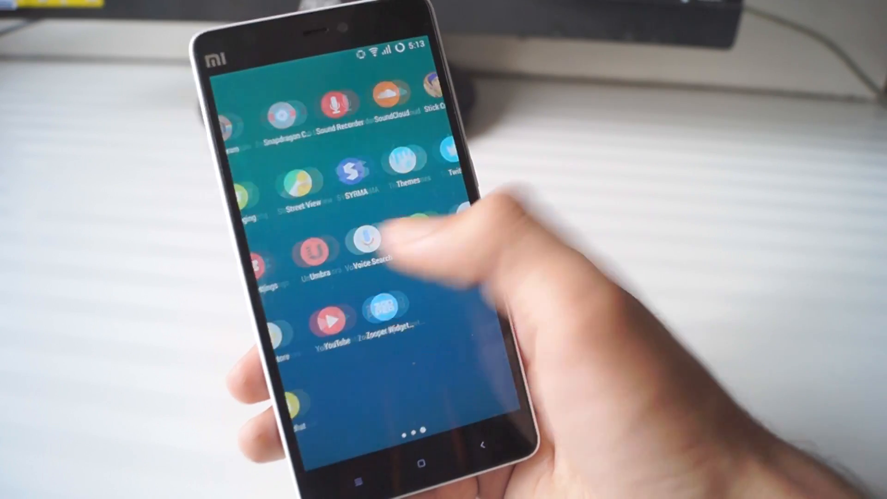
Open the app drawer and swipe between its pages of installed apps
{"action": "left_click", "coordinate": [331, 322]}
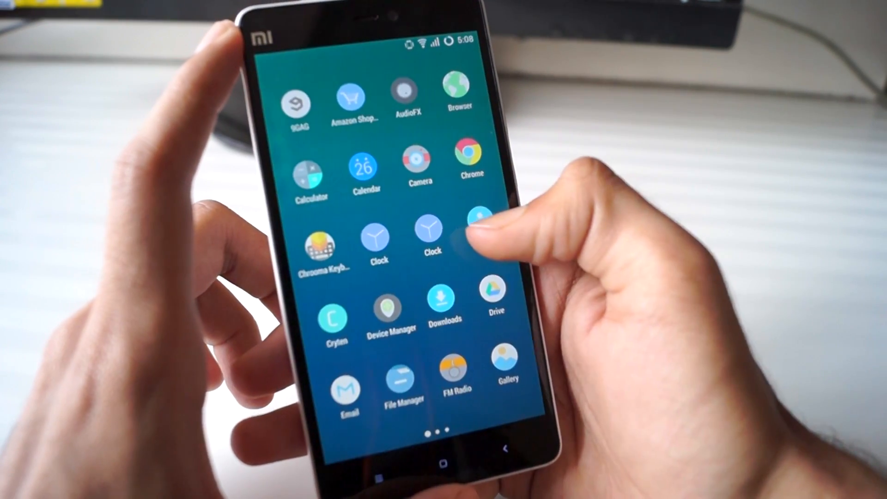
{"action": "scroll", "scroll_direction": "left", "scroll_amount": 3}
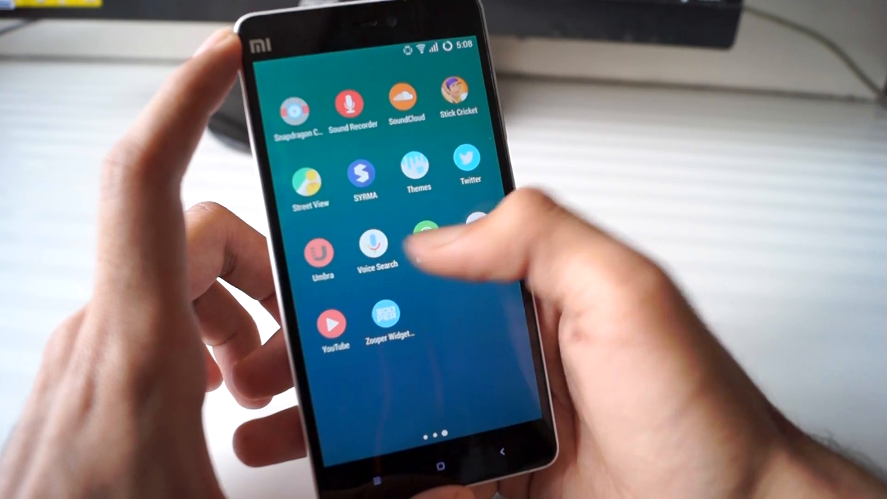
{"action": "scroll", "scroll_direction": "left", "scroll_amount": 3}
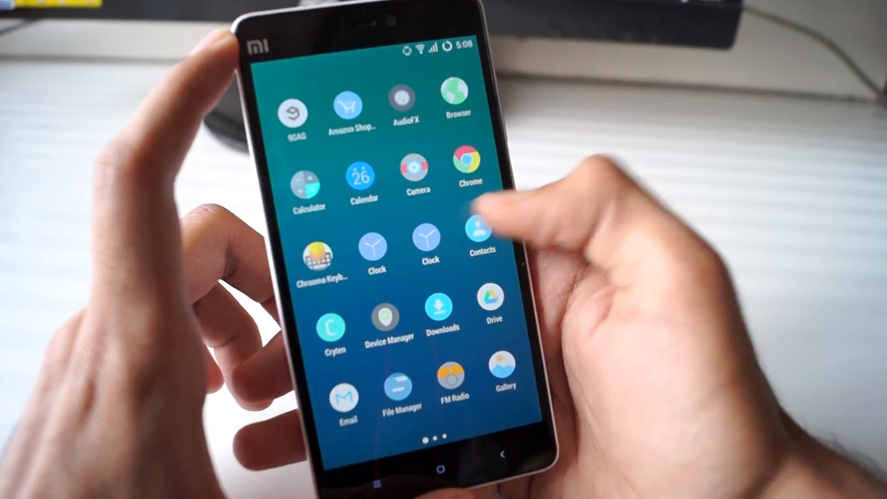